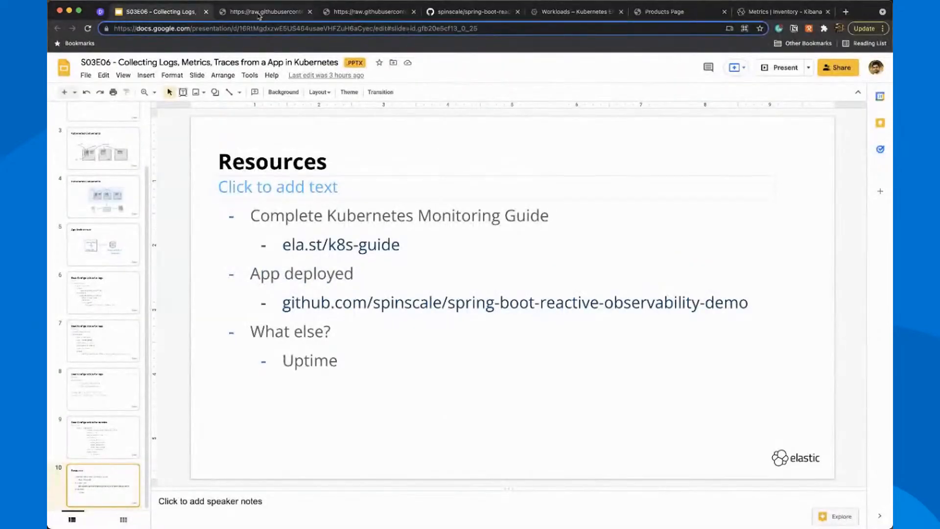
- Scroll through the raw Filebeat manifest's ConfigMap and DaemonSet, then view the raw Metricbeat manifest
click(263, 10)
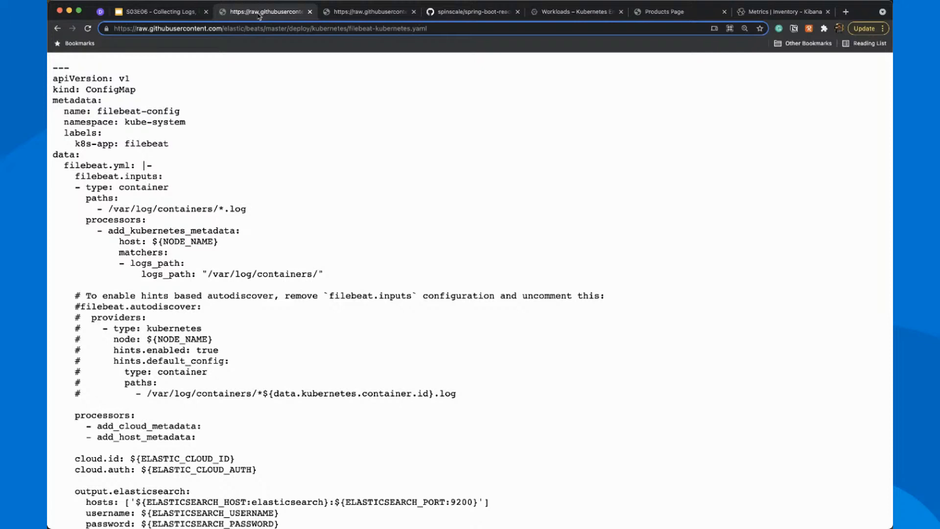
mouse_move(240, 147)
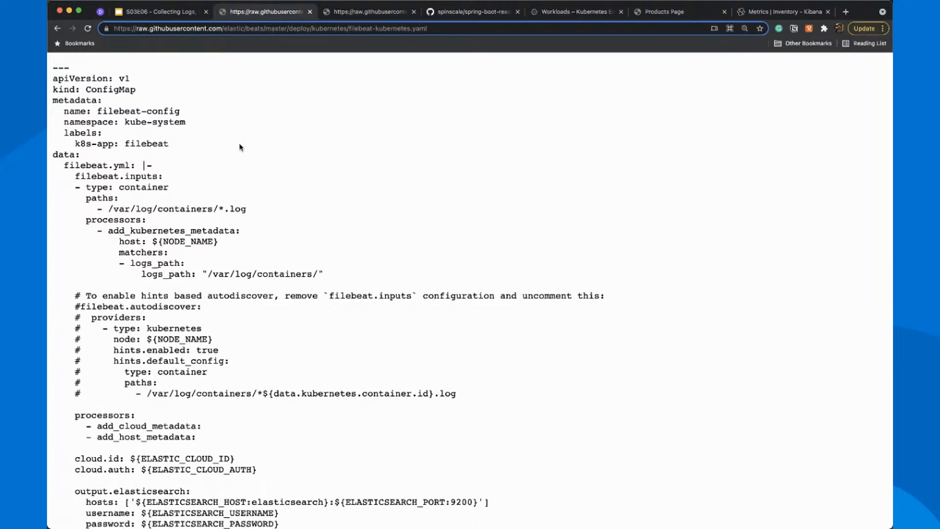
mouse_move(260, 201)
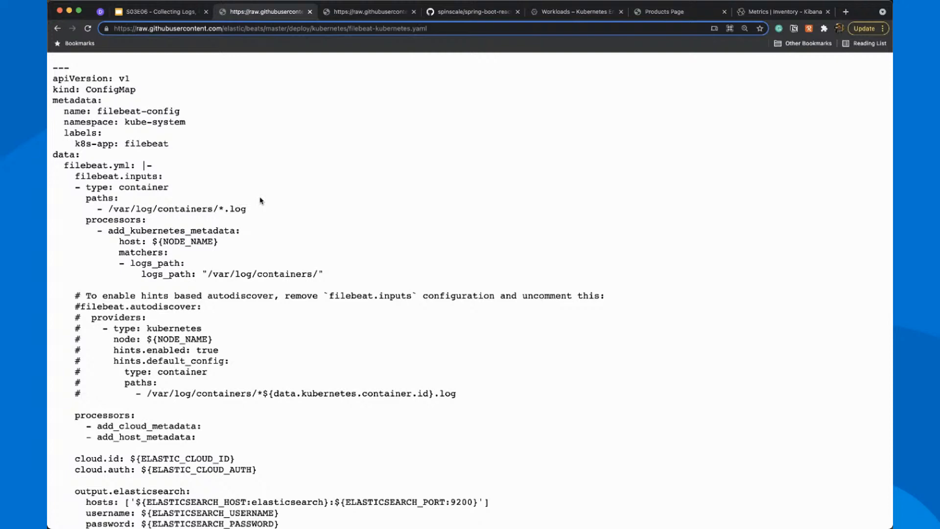
scroll(down, 3)
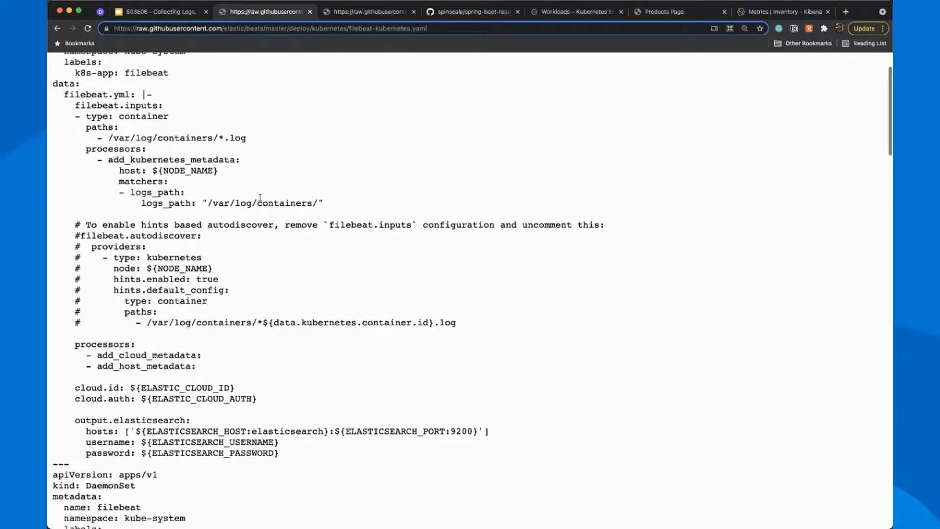
scroll(down, 3)
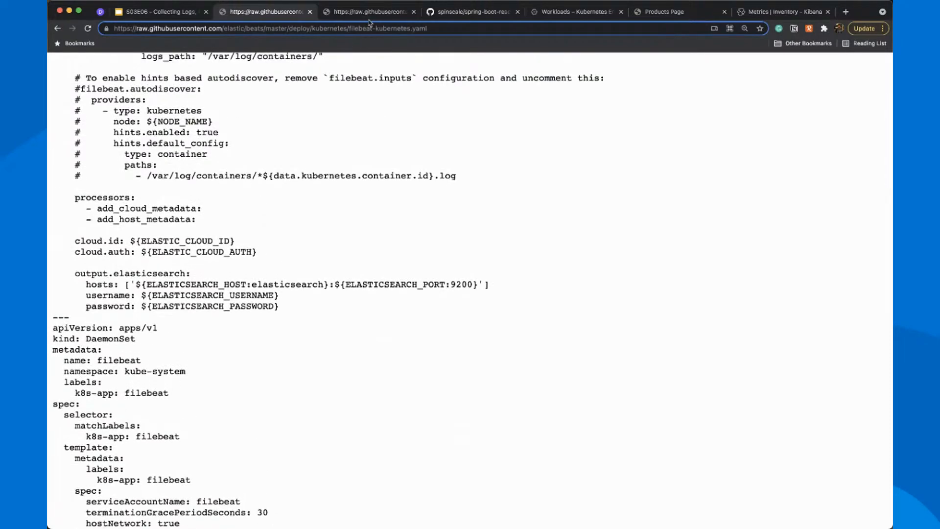
click(370, 11)
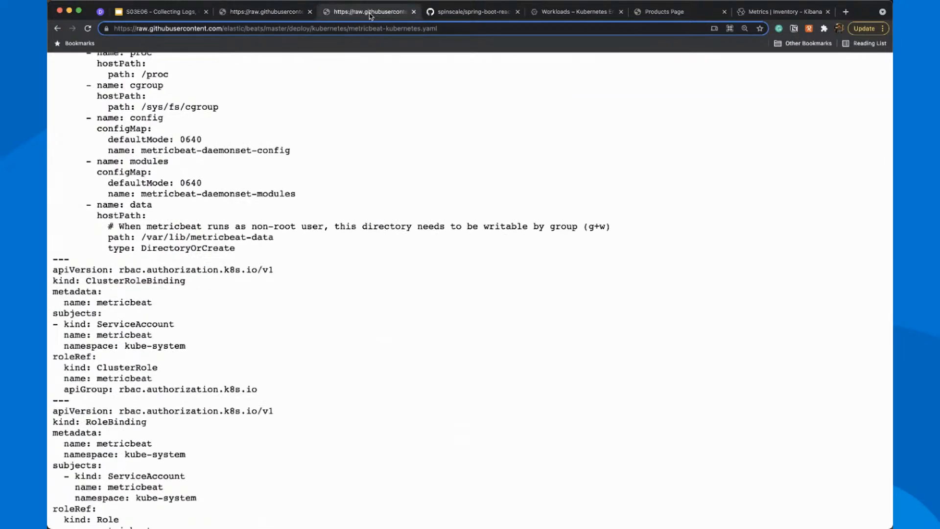
- Review the Metricbeat manifest and spring-boot-reactive-observability-demo repo, then view GKE Workloads
scroll(up, 3)
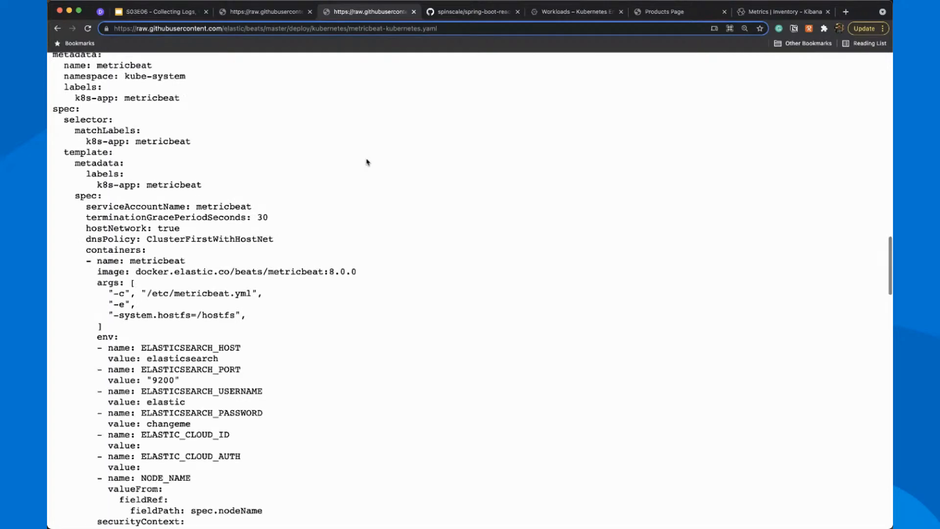
scroll(down, 3)
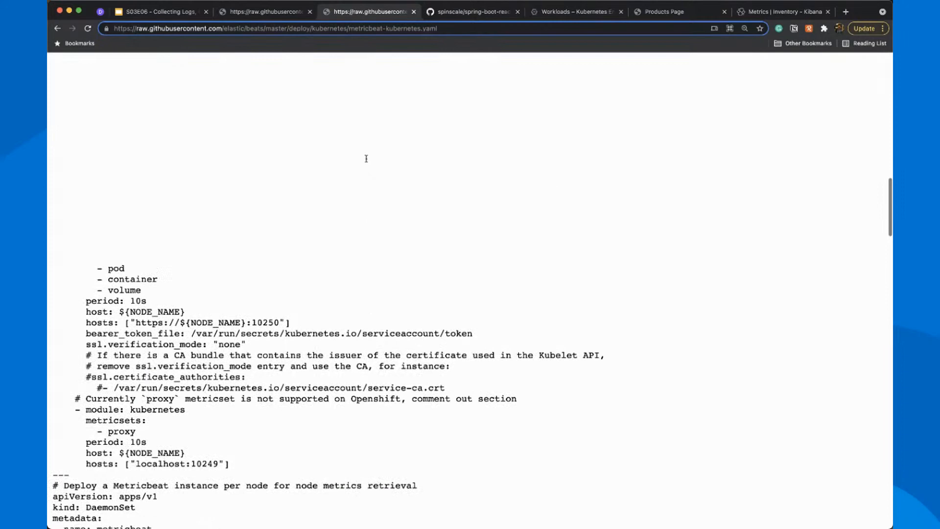
scroll(up, 3)
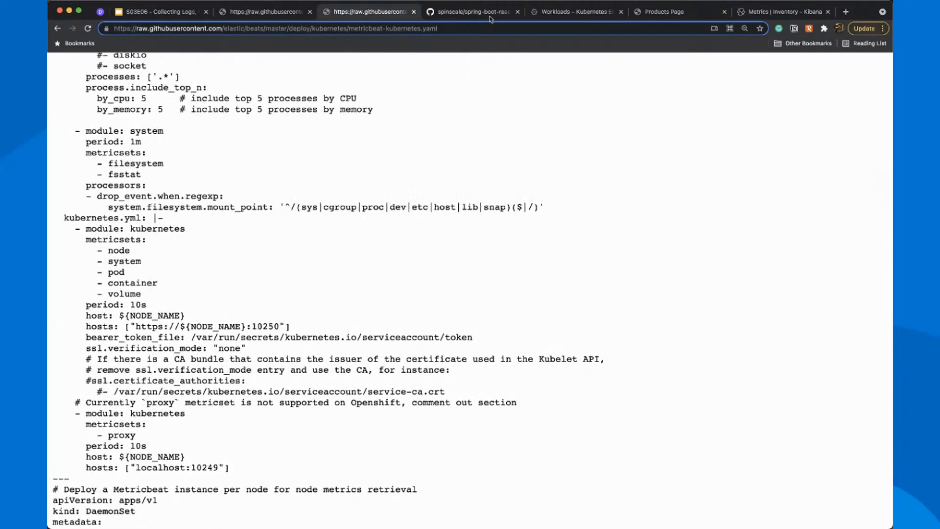
click(474, 11)
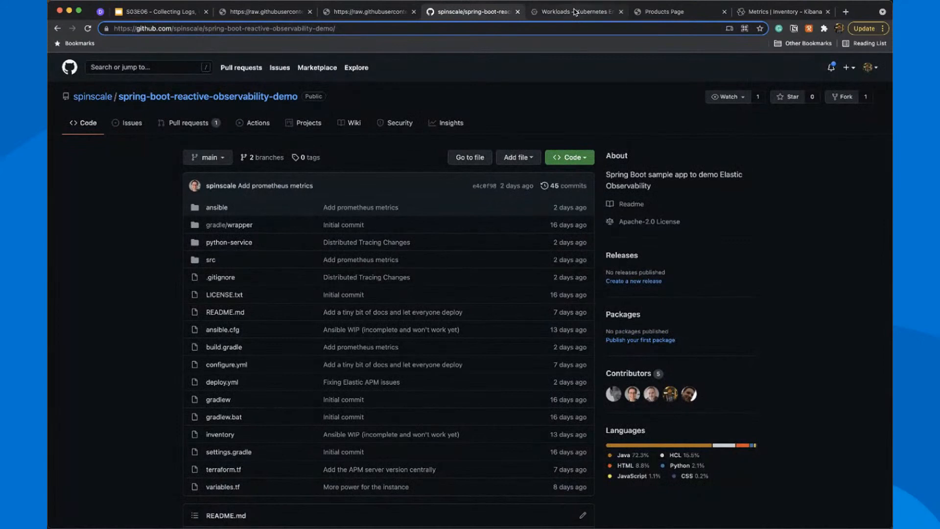
click(573, 11)
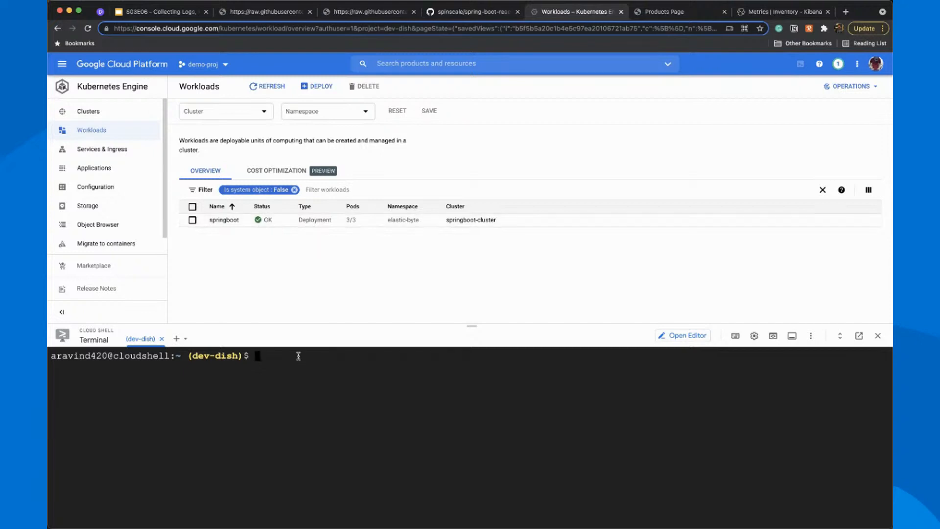
- Run kubectl get pods --namespace=elastic-byte to list the springboot pods
text(kube)
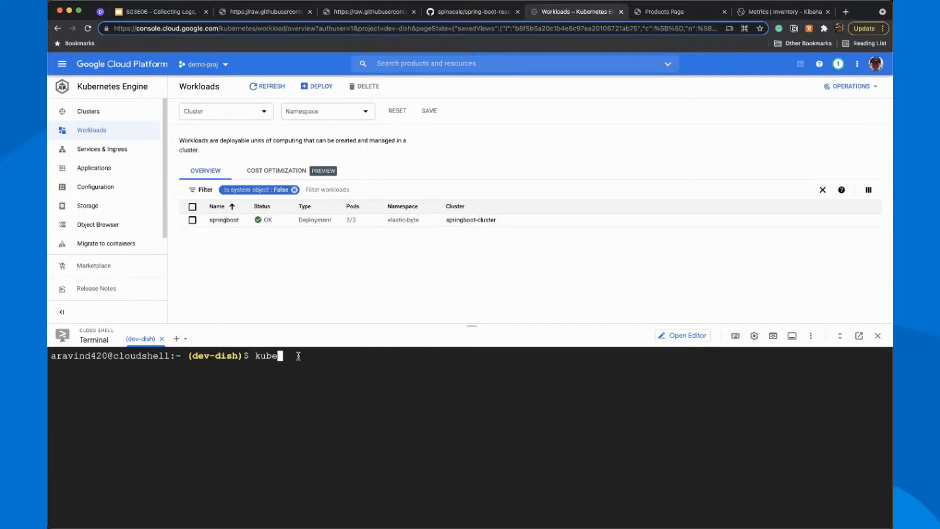
text(ctl get pods --namespace=elastic-byte)
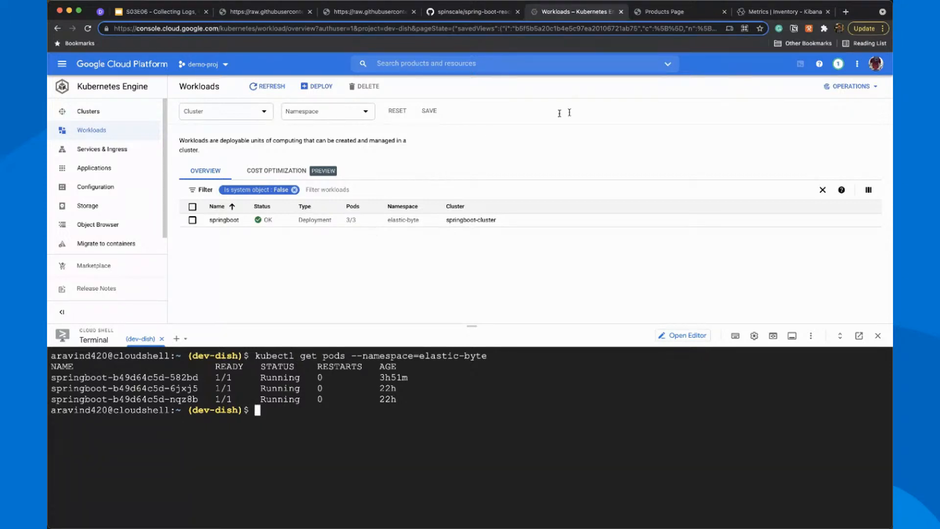
mouse_move(380, 416)
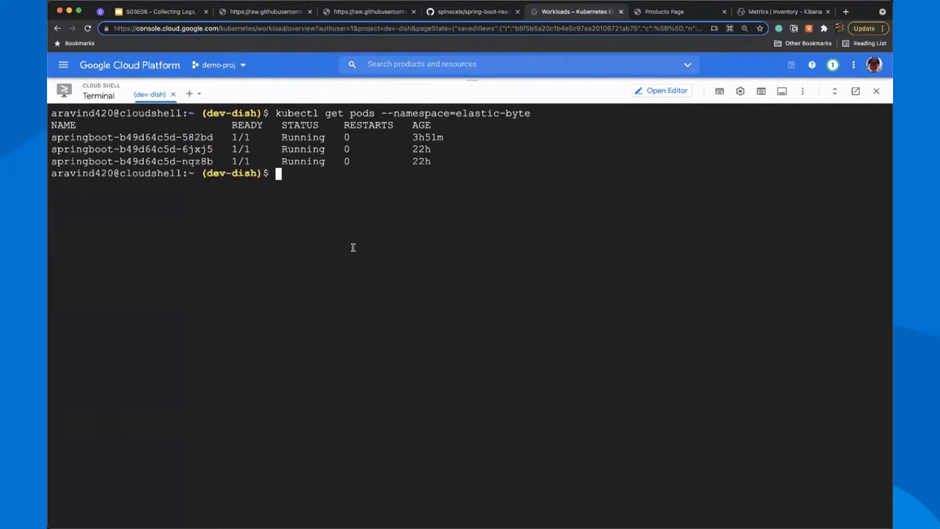
- Enter kubectl apply -f filebeat-kubernetes.yaml to deploy the Filebeat manifest
text(kubectl)
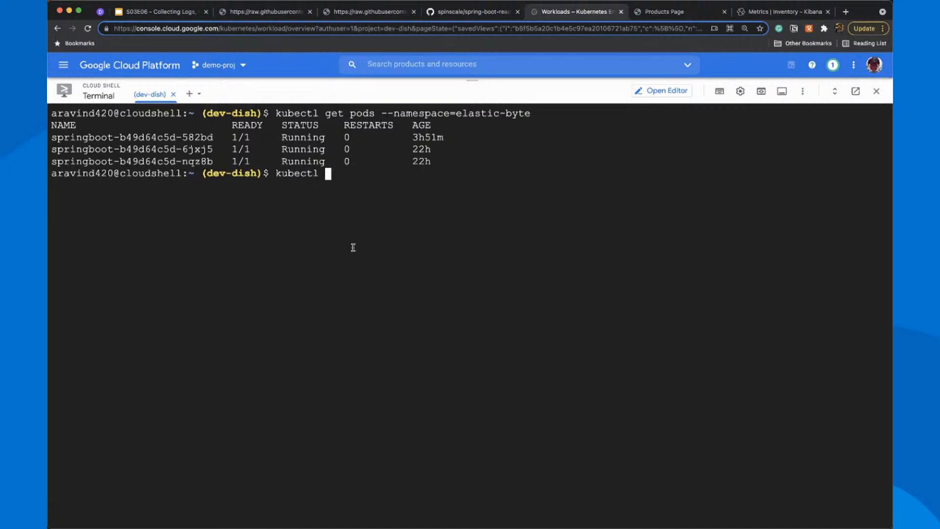
text(-)
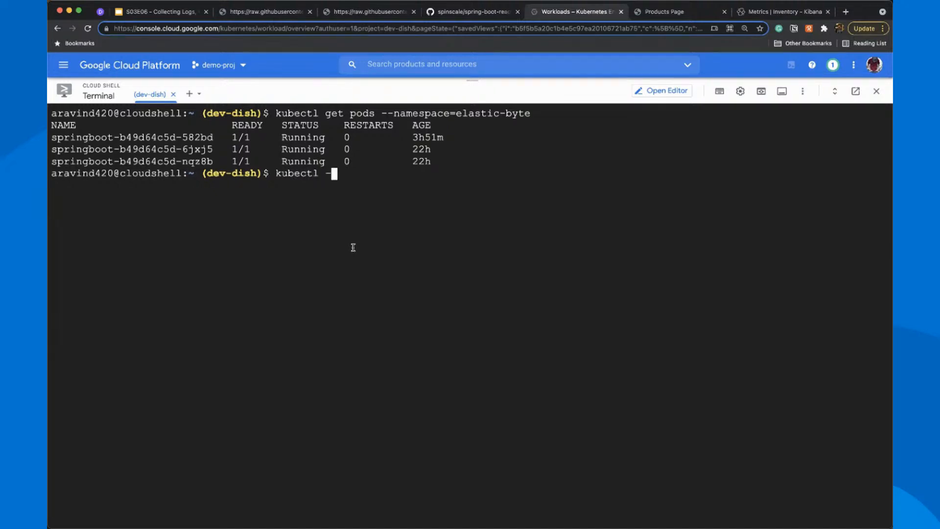
key(Backspace)
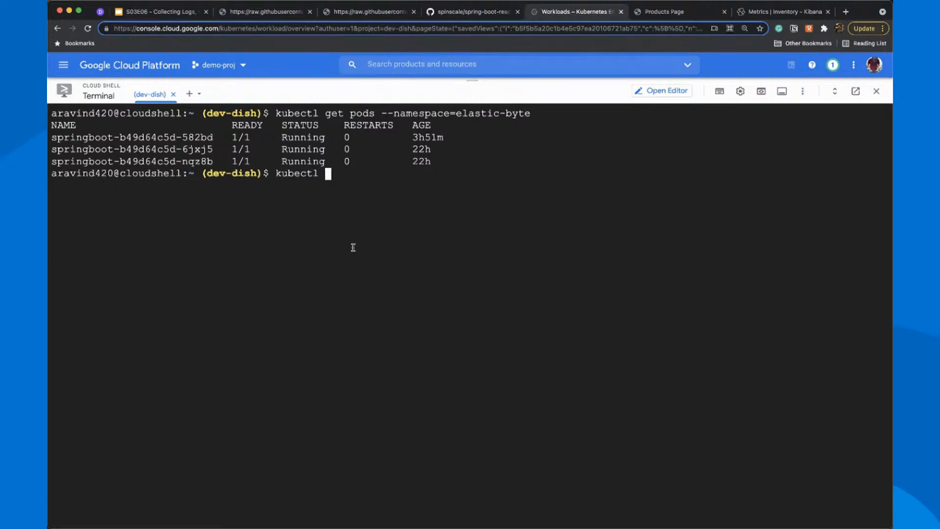
text(apply)
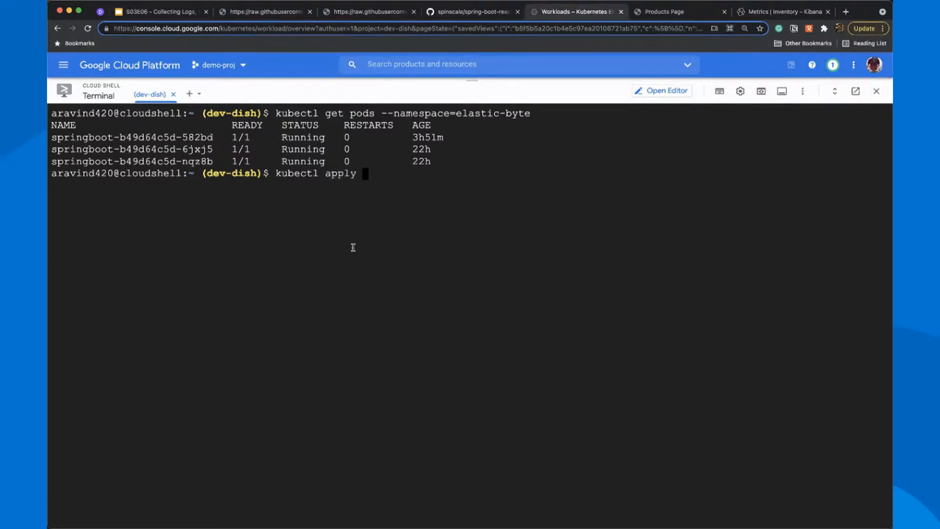
text(-f)
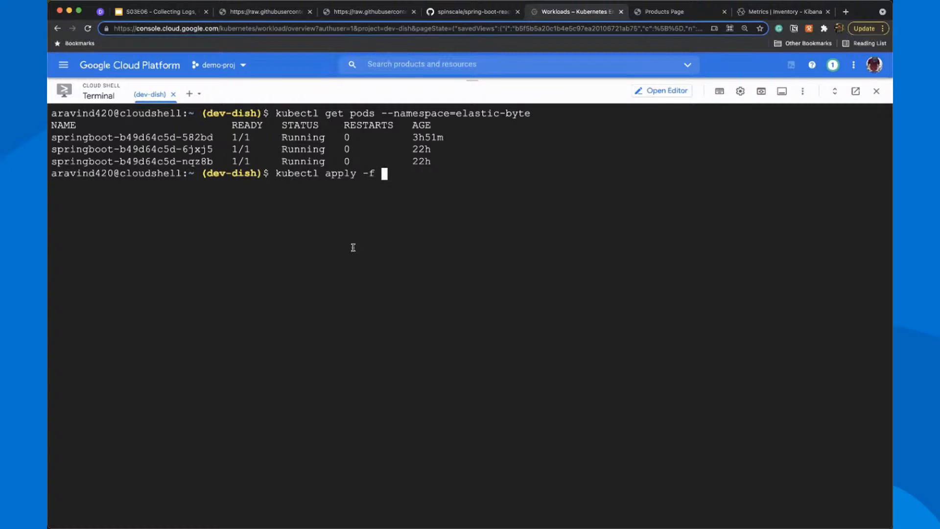
text(filebe)
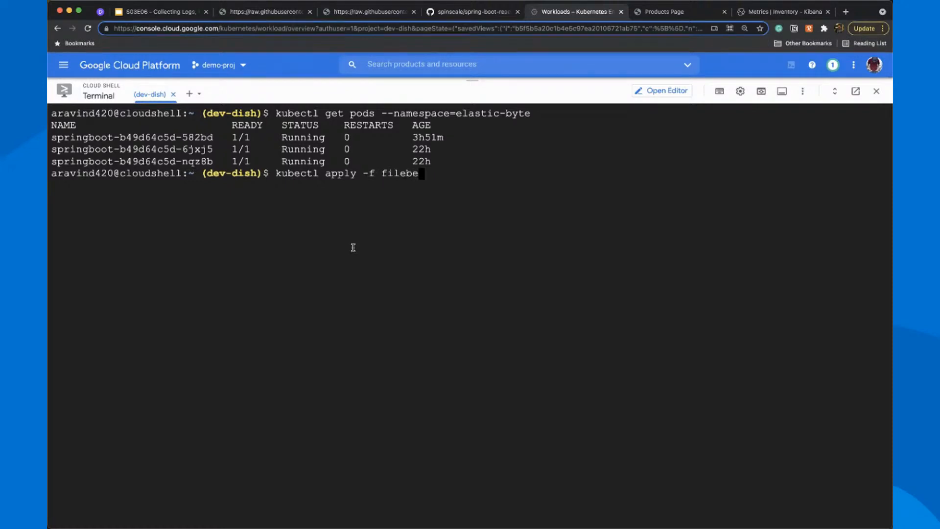
text(at-kubernetes.yaml)
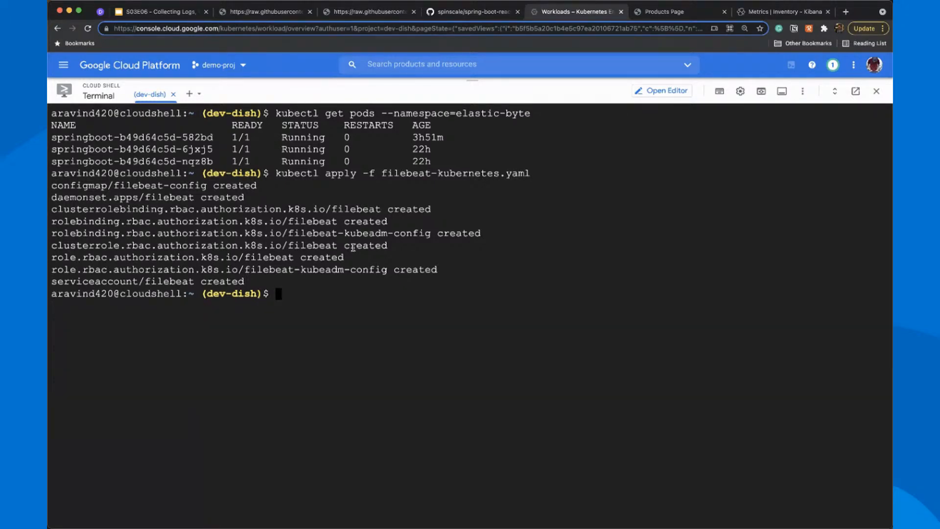
- Edit the recalled command into kubectl apply -f metricbeat-kubernetes.yaml and run it
text(kubectl apply -f filebeat-kubernetes.yaml)
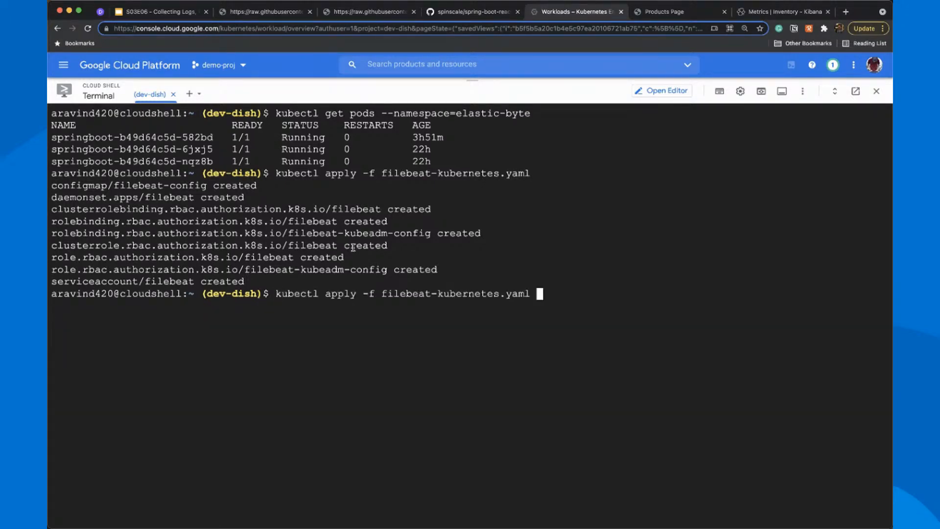
key(Backspace)
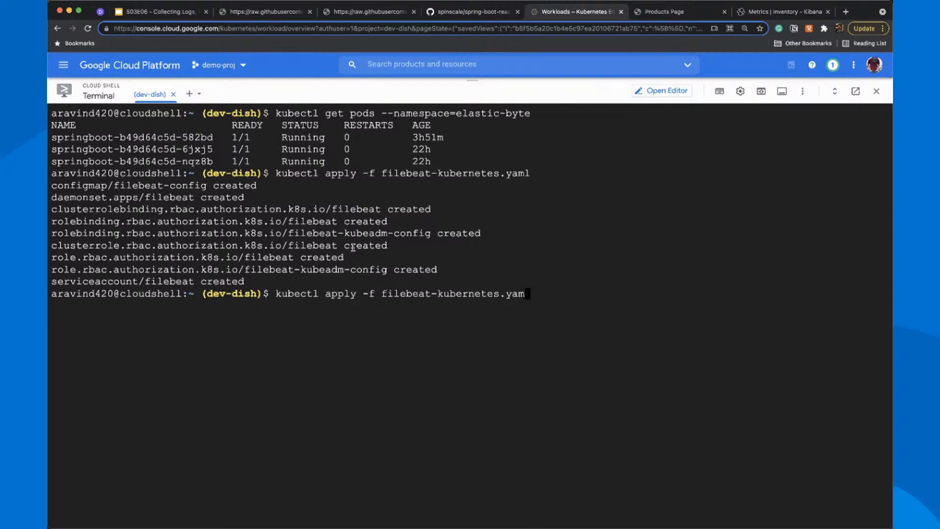
key(Backspace)
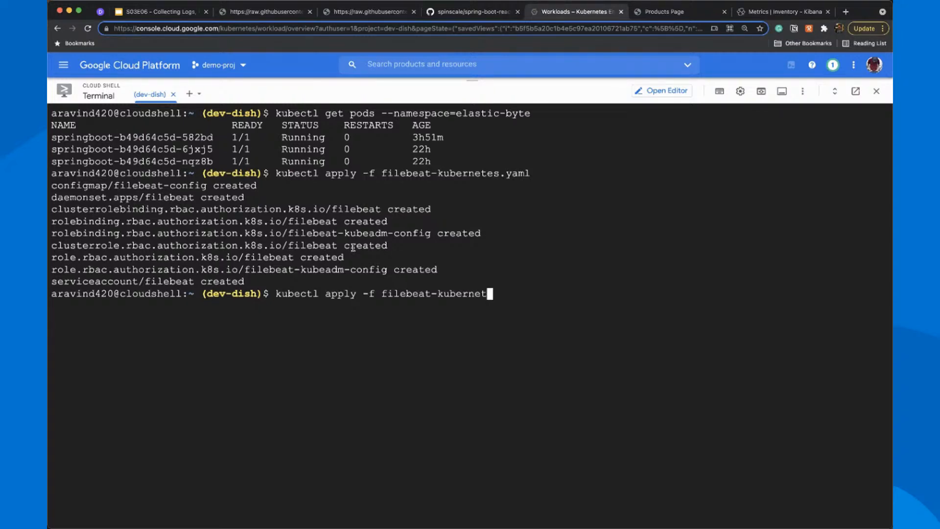
key(Backspace)
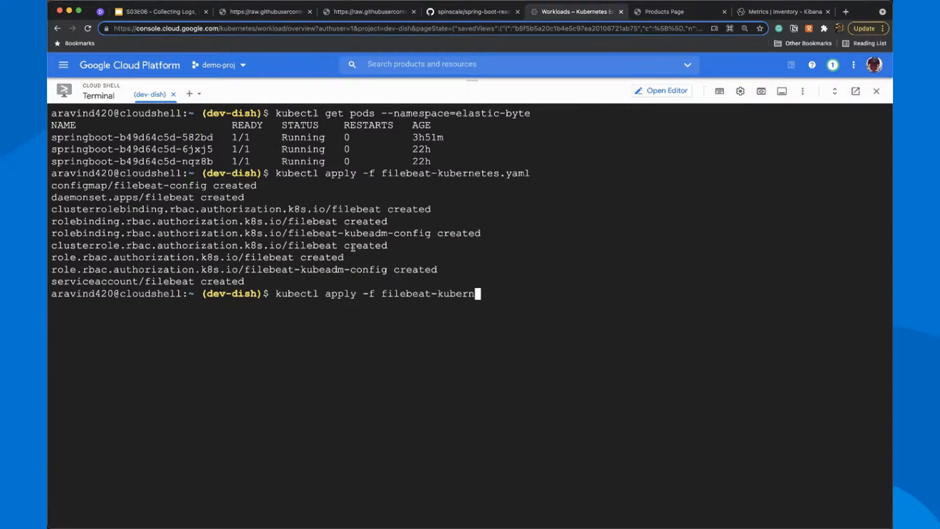
key(Backspace)
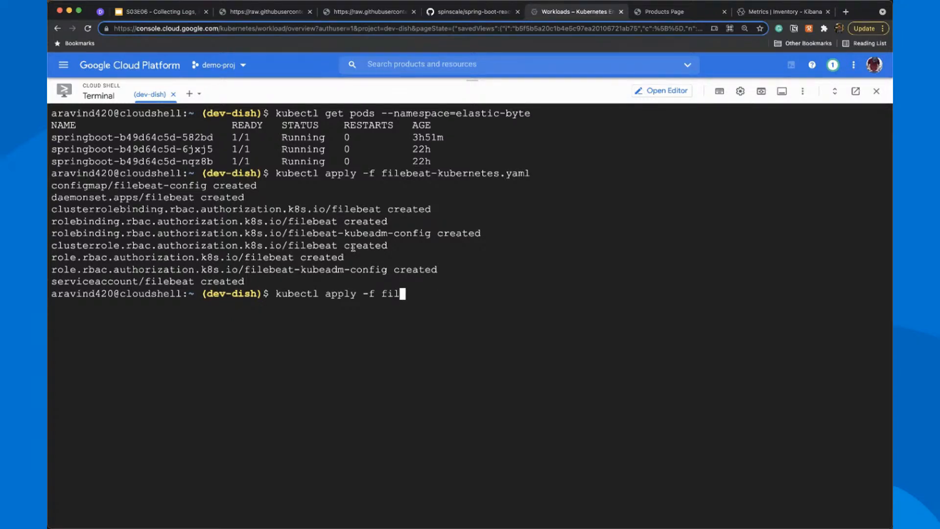
key(Backspace)
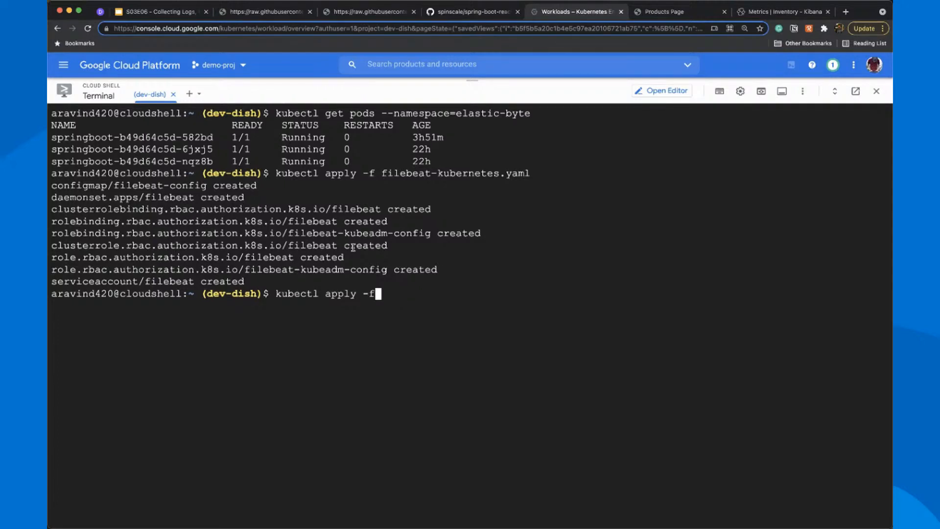
text(" ")
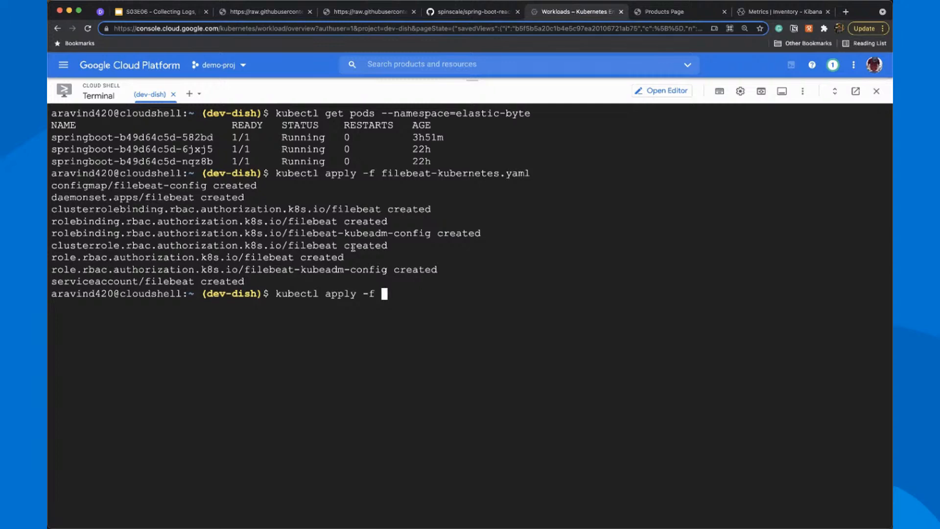
text(metri)
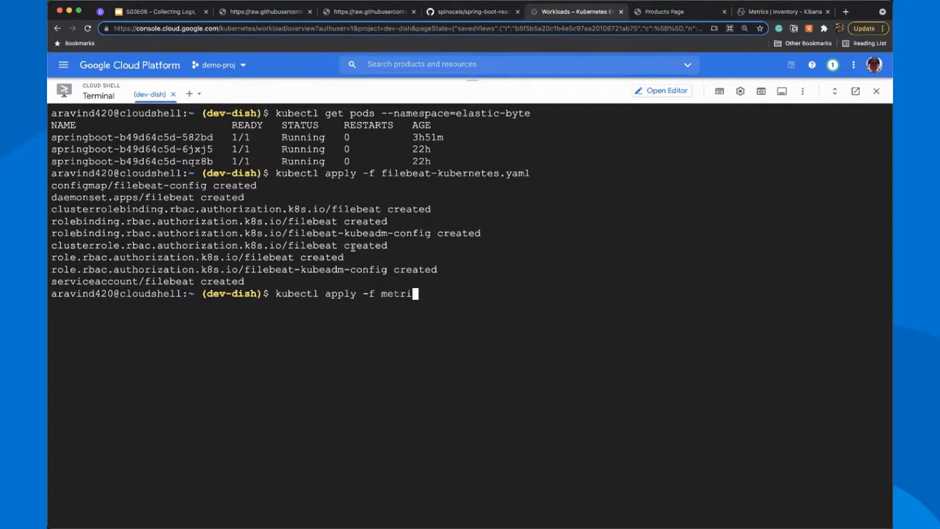
text(cbeat-kubernetes.yaml)
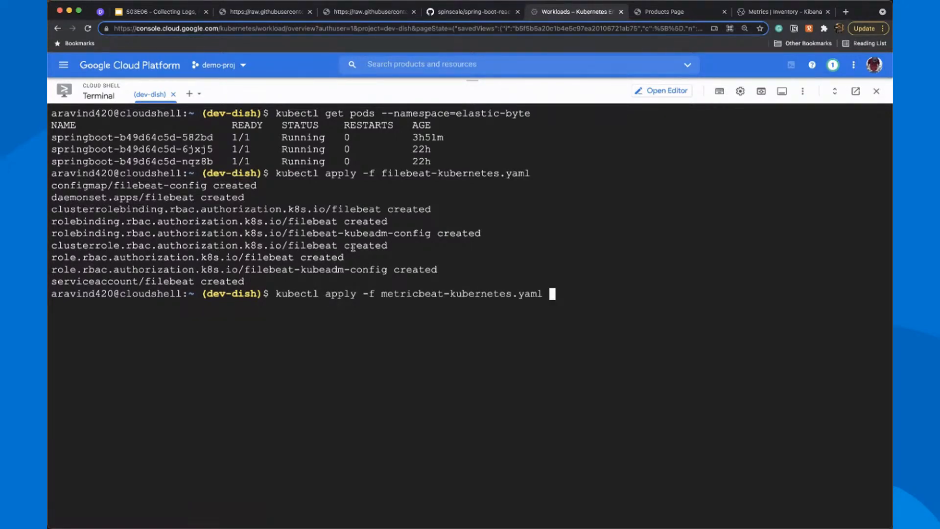
key(Enter)
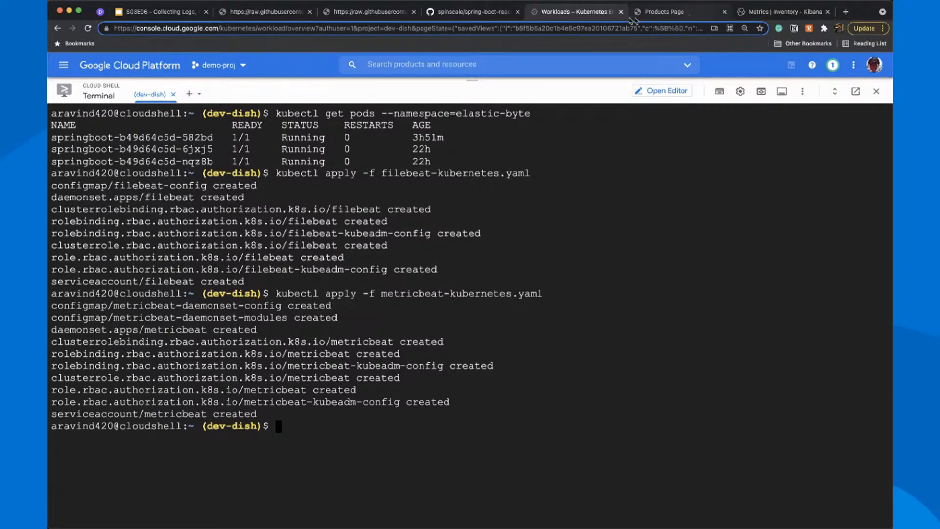
click(786, 12)
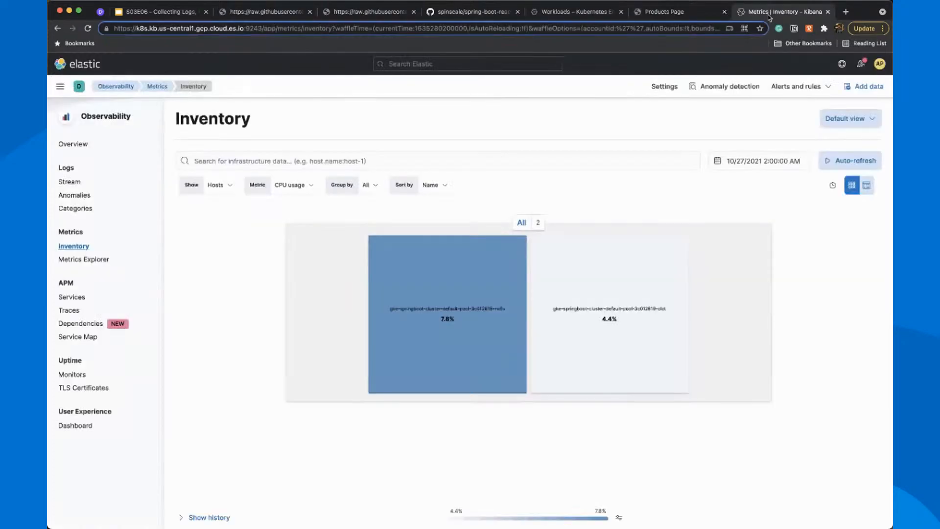
mouse_move(576, 120)
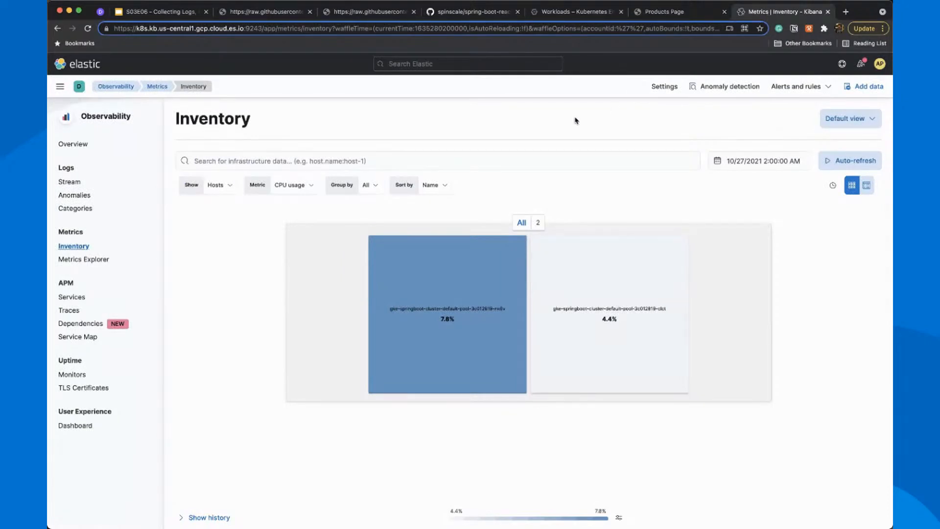
mouse_move(170, 220)
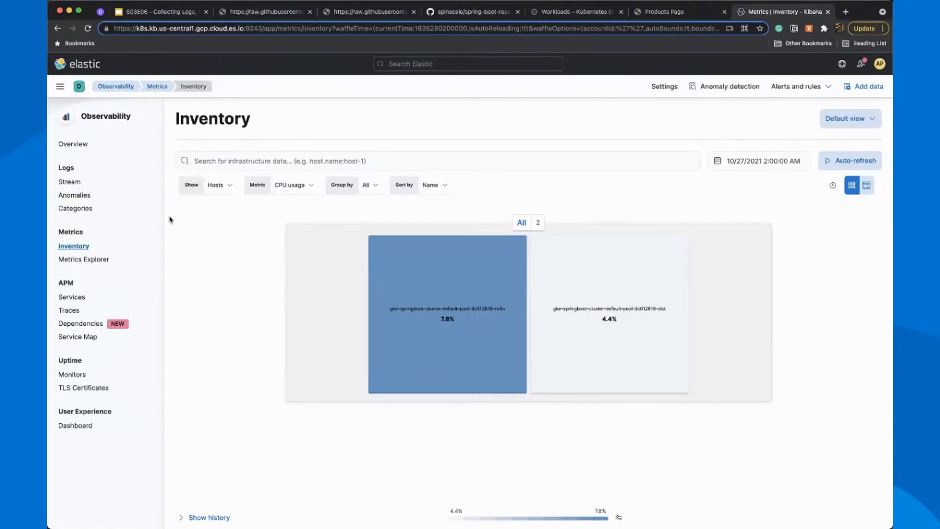
mouse_move(103, 246)
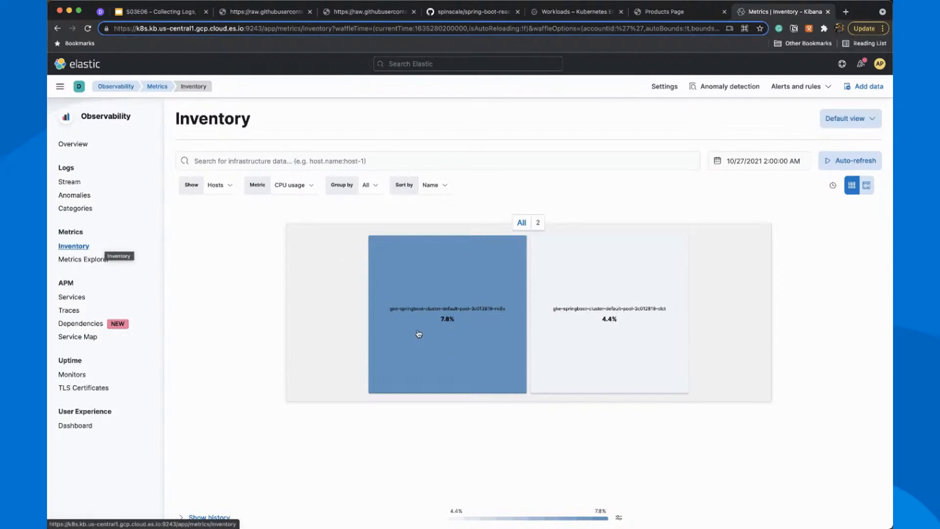
- List the inventory types, including Kubernetes Pods, Docker Containers and AWS
click(218, 184)
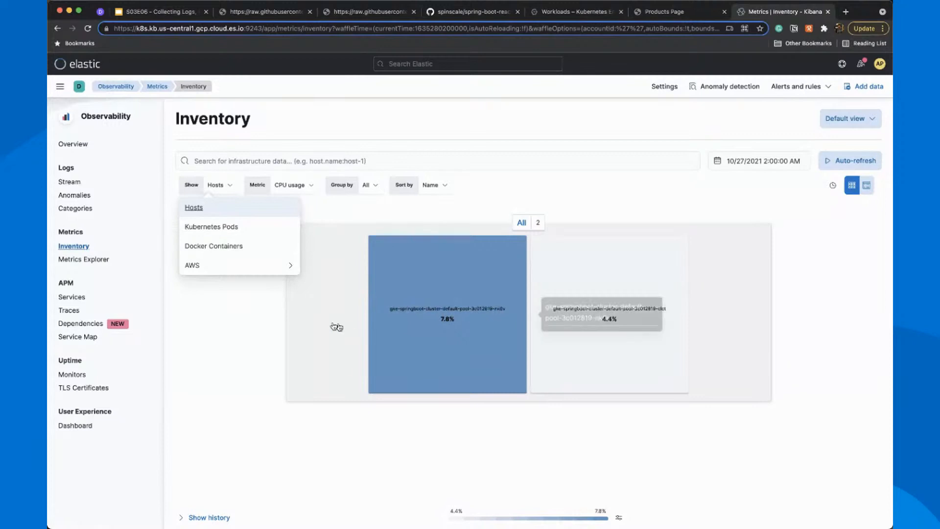
- Inspect the busier node's metric charts, log entries and 114 running processes
click(433, 321)
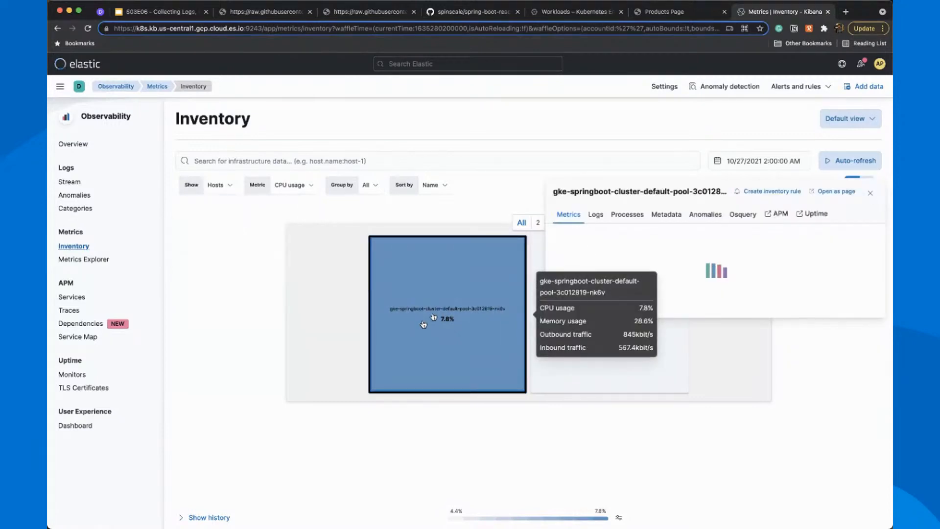
click(567, 214)
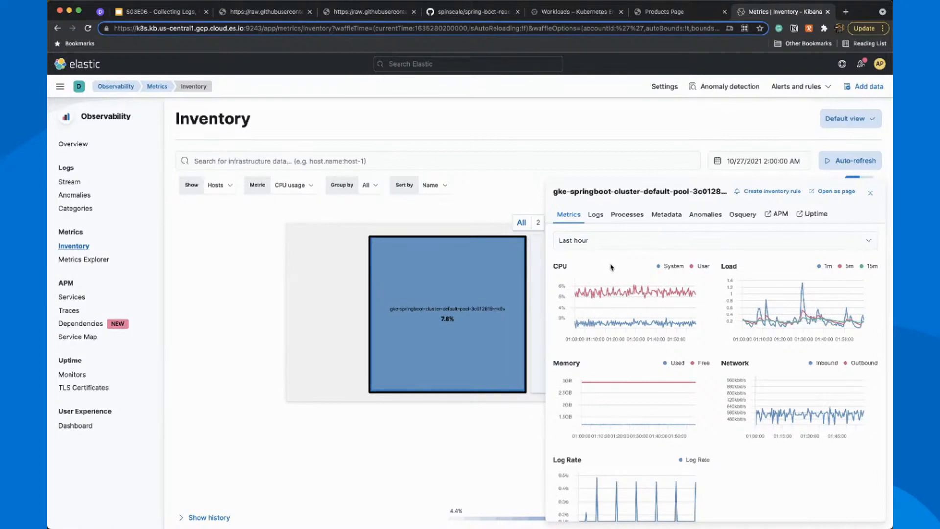
mouse_move(594, 231)
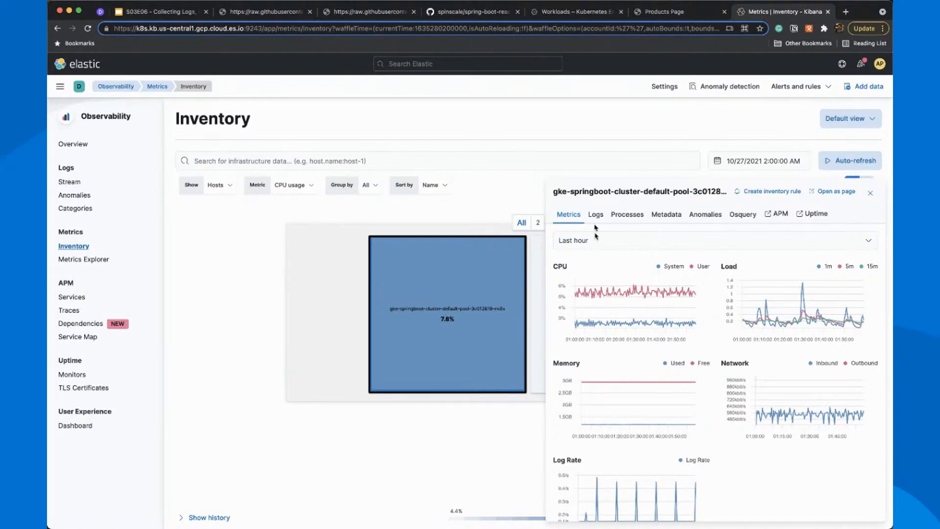
click(595, 214)
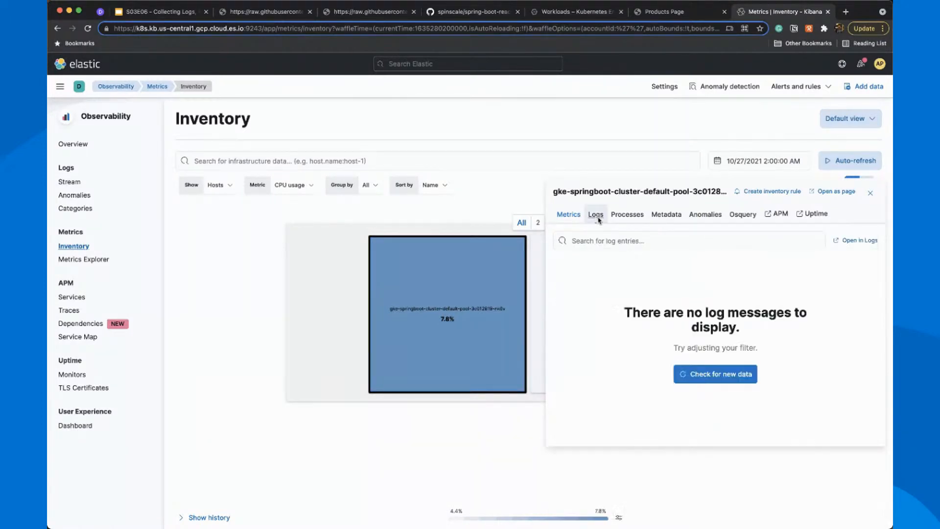
click(596, 214)
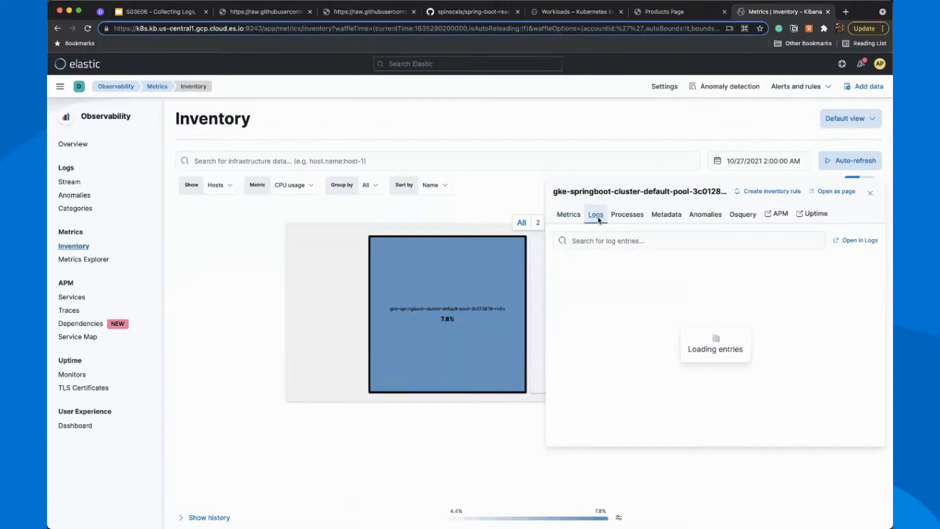
mouse_move(624, 222)
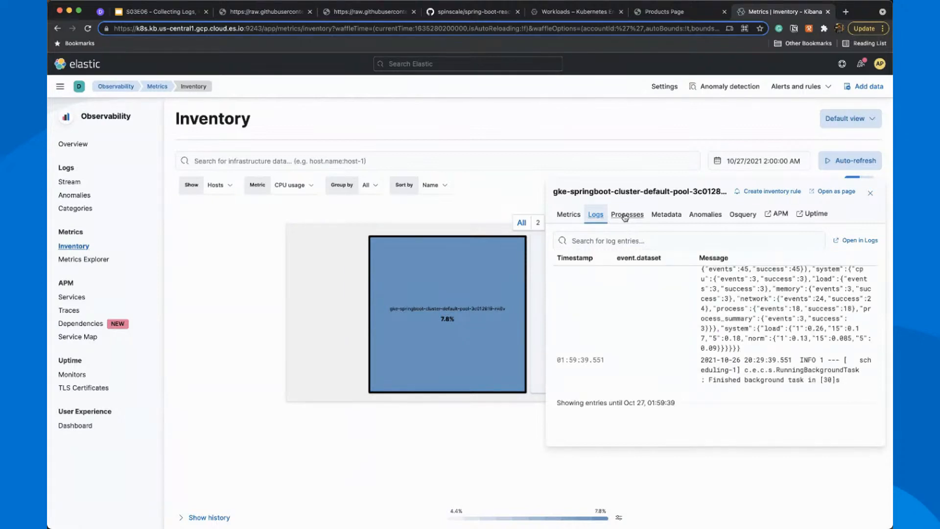
click(627, 215)
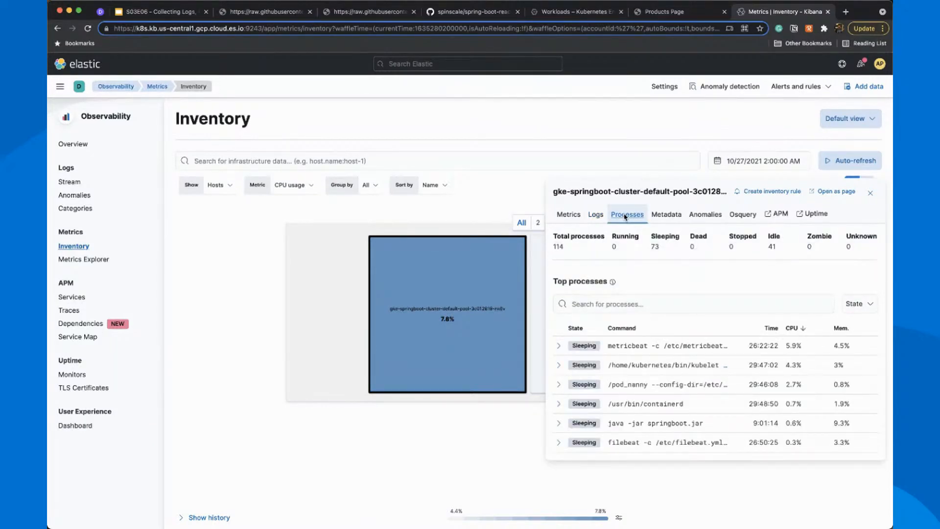
mouse_move(484, 191)
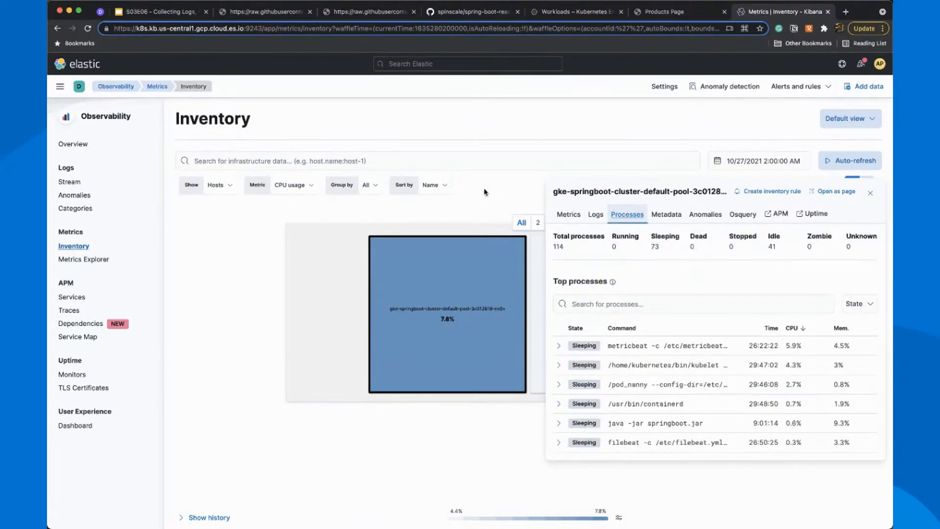
- Show the inventory as Kubernetes Pods with the average CPU usage history chart
click(870, 193)
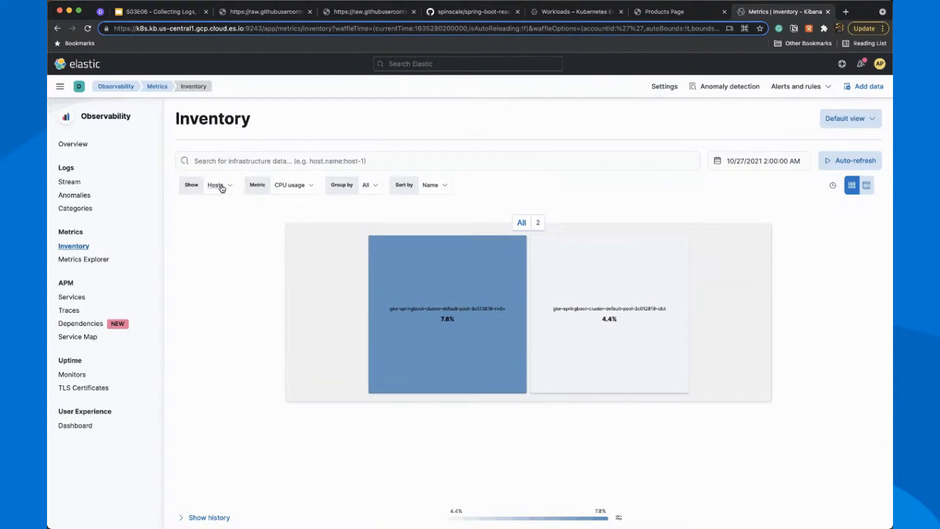
click(219, 185)
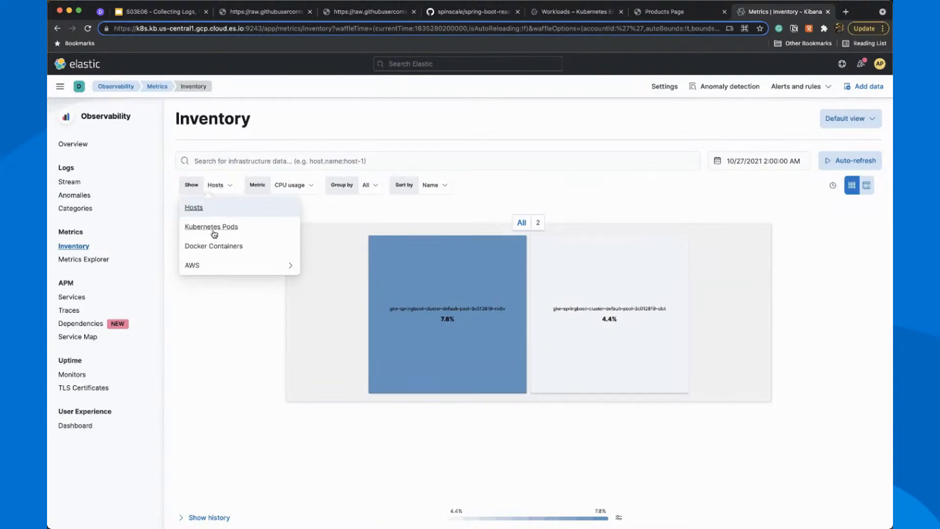
click(211, 227)
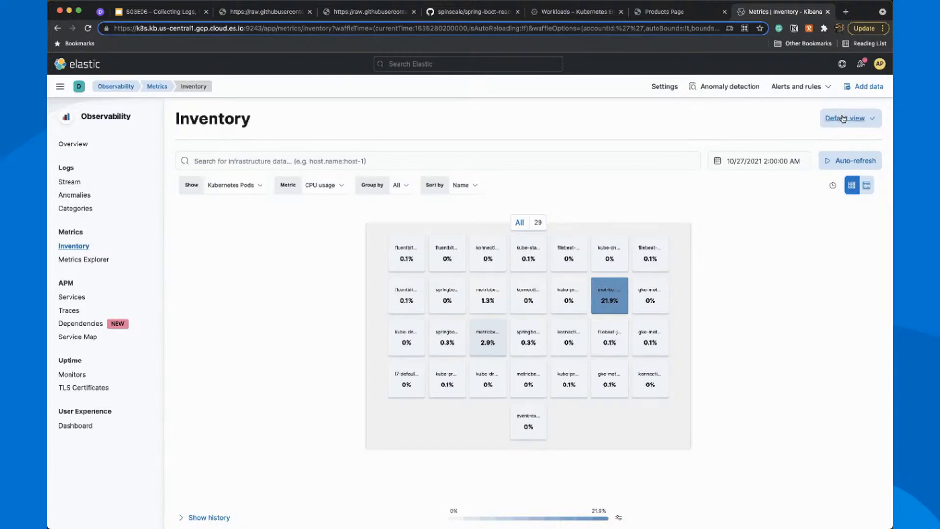
click(845, 118)
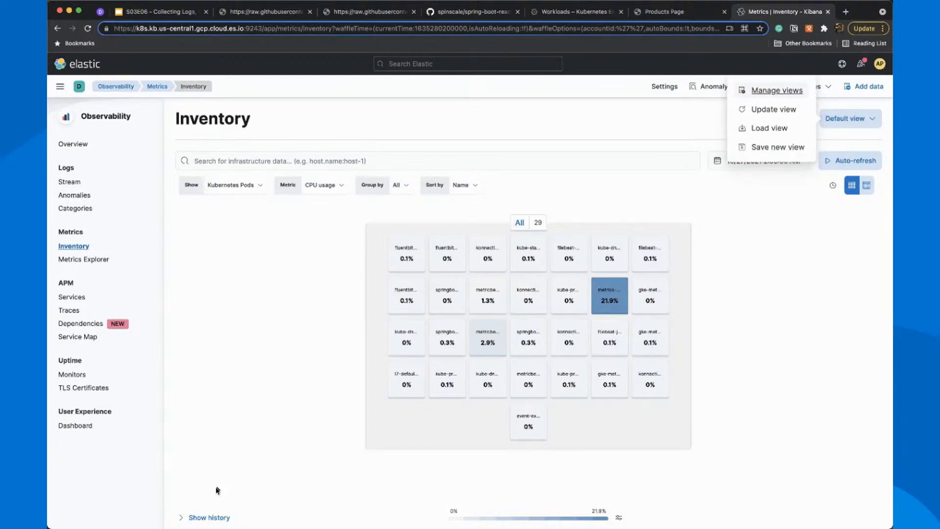
click(206, 516)
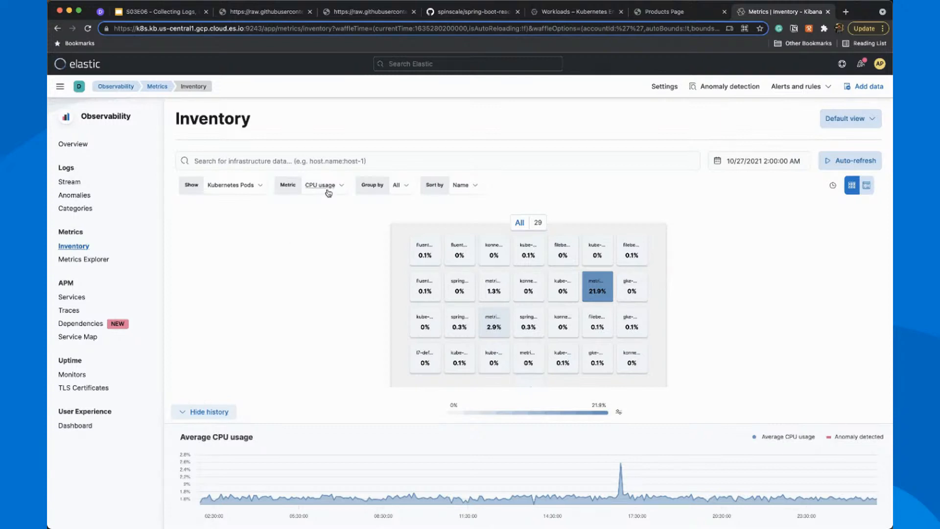
- Switch the pod inventory metric from CPU usage to Outbound traffic
click(324, 185)
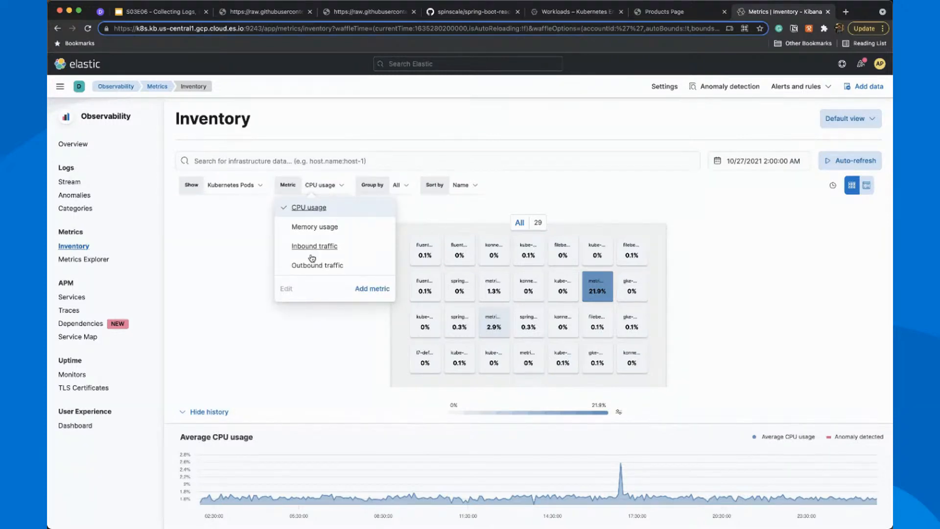
mouse_move(316, 265)
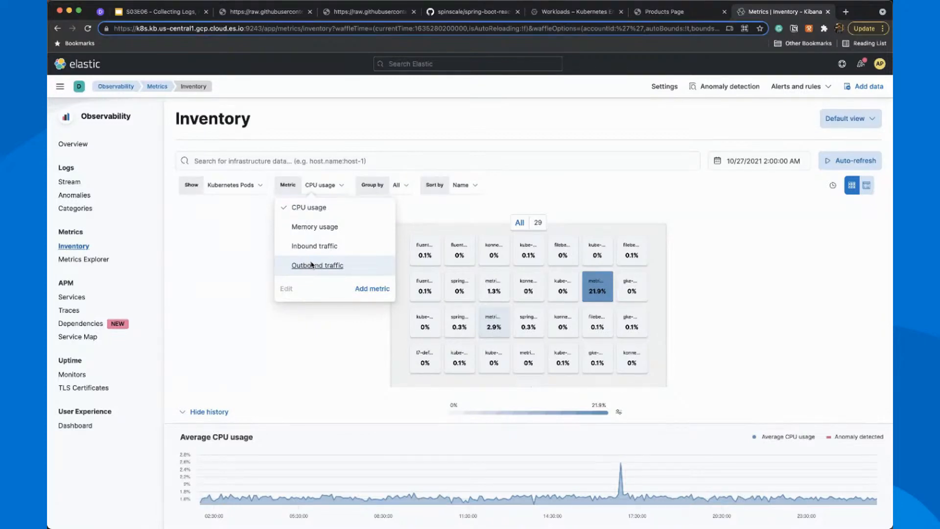
click(317, 266)
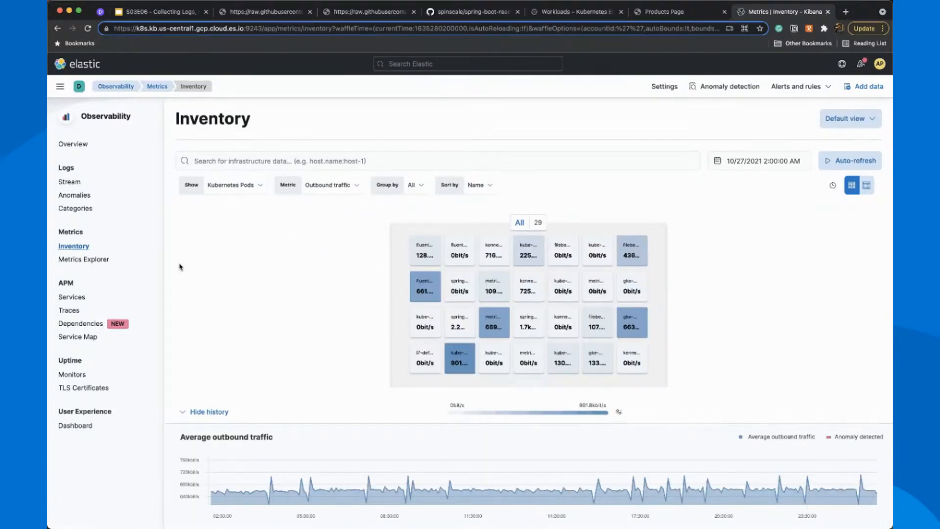
mouse_move(102, 262)
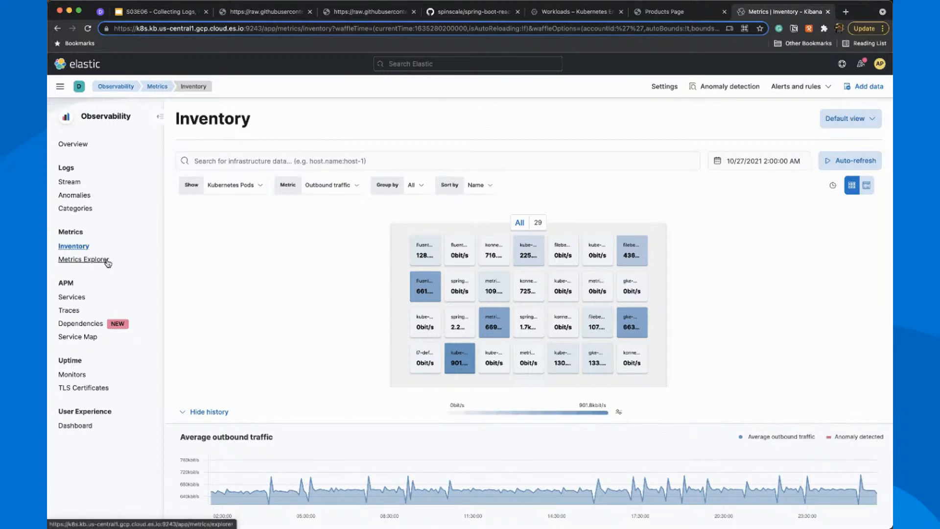
- Open Metrics Explorer and keep the Average aggregation for the CPU metrics
click(83, 259)
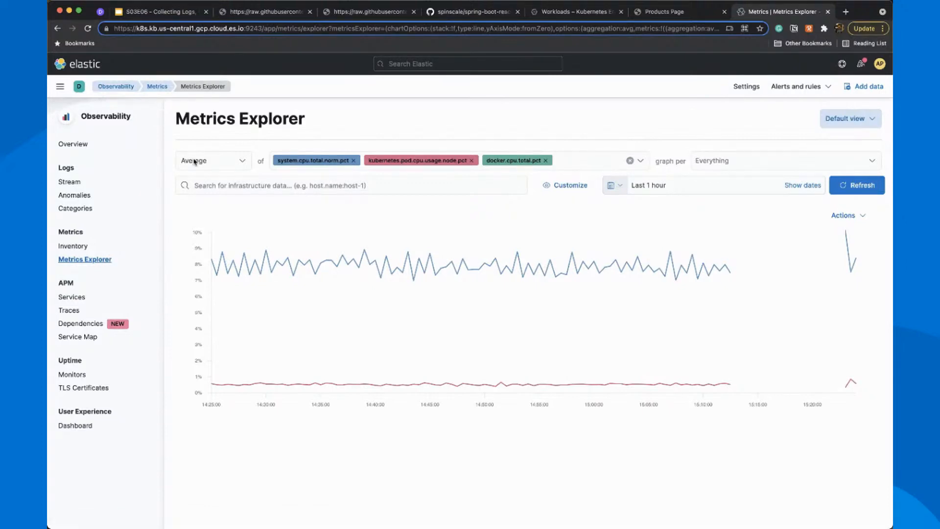
click(213, 160)
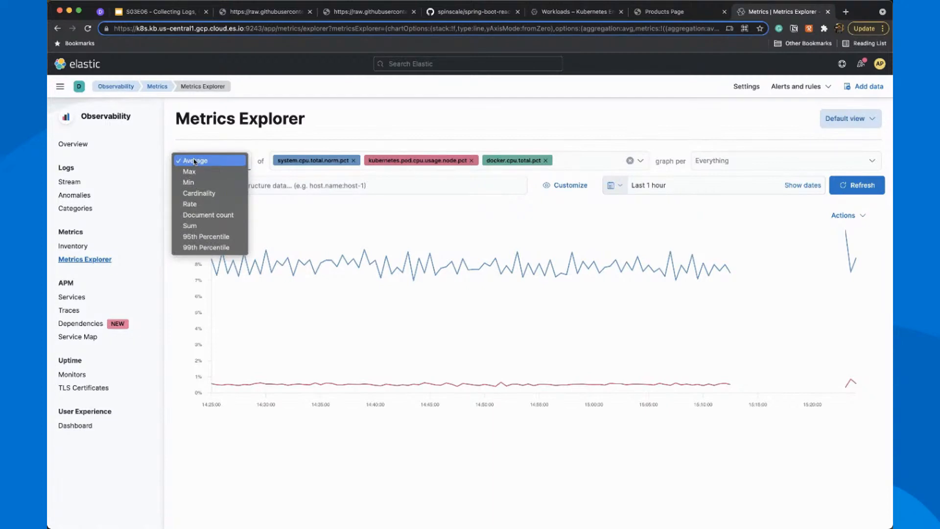
mouse_move(313, 146)
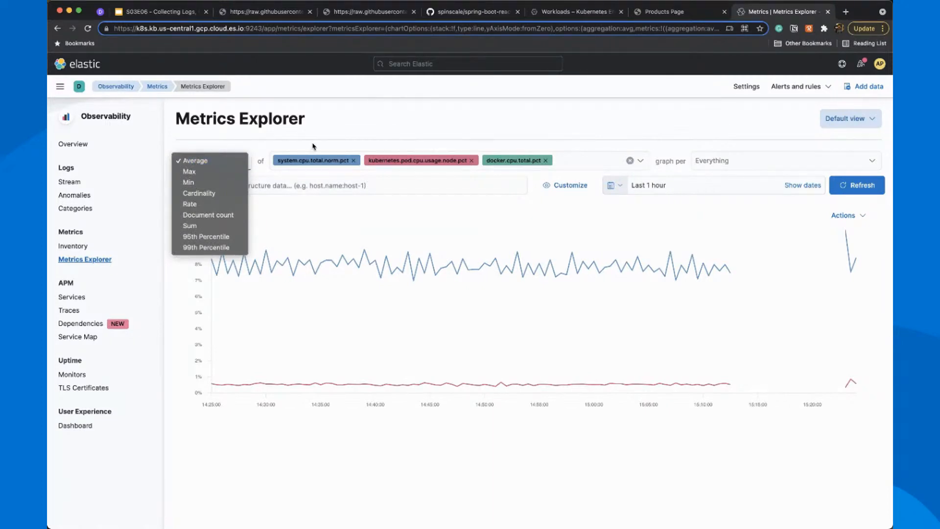
click(194, 161)
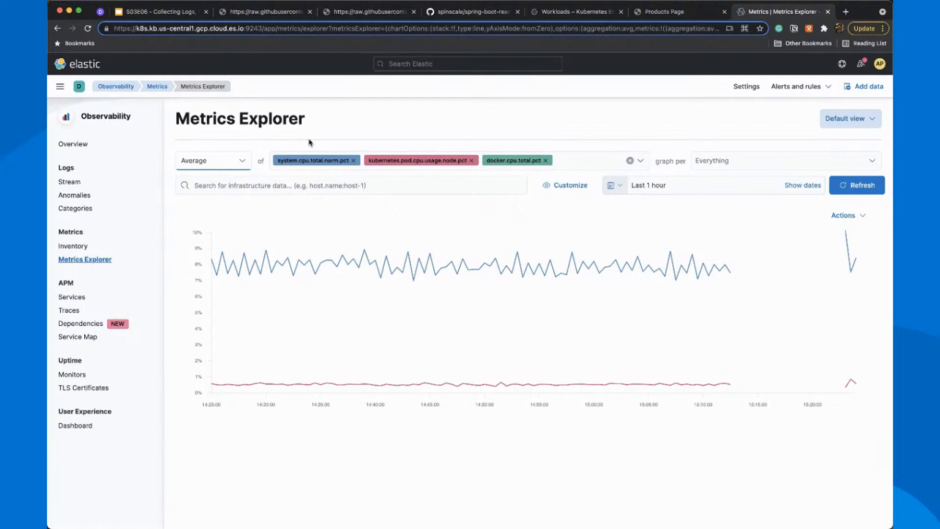
mouse_move(251, 161)
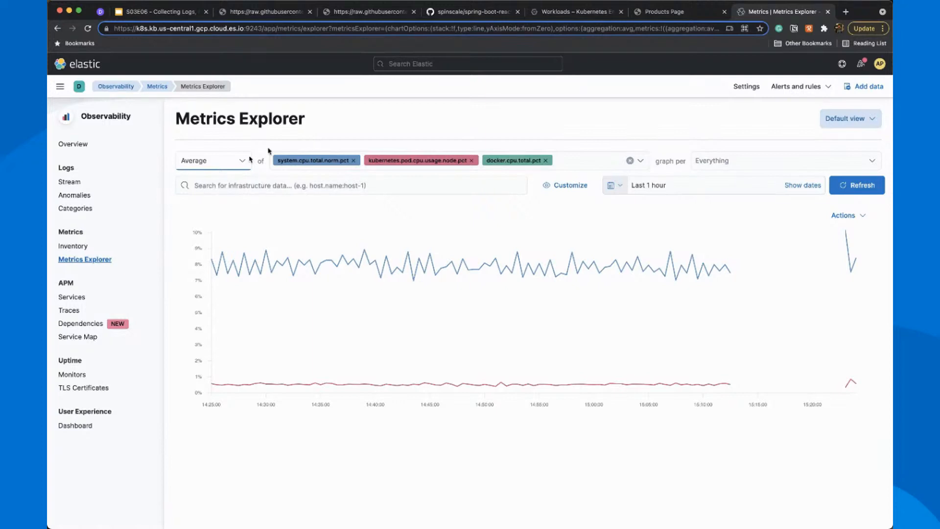
- Check spring-boot-service at 55 ms latency in Kibana APM Services, then return to the Resources slide
click(72, 297)
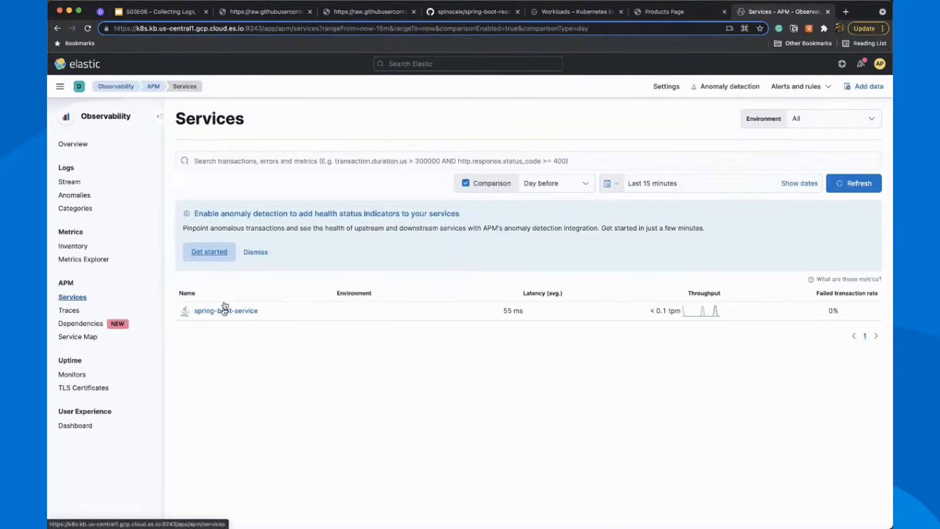
mouse_move(223, 313)
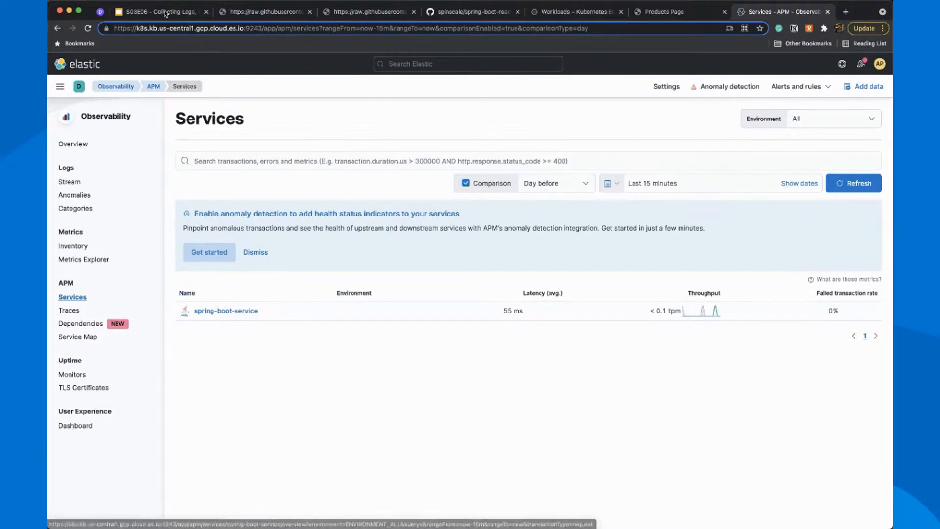
click(157, 11)
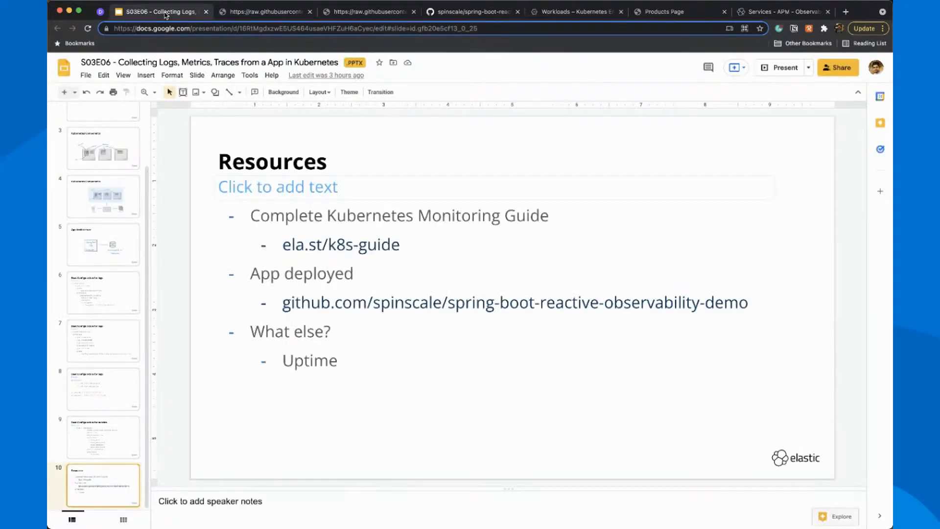